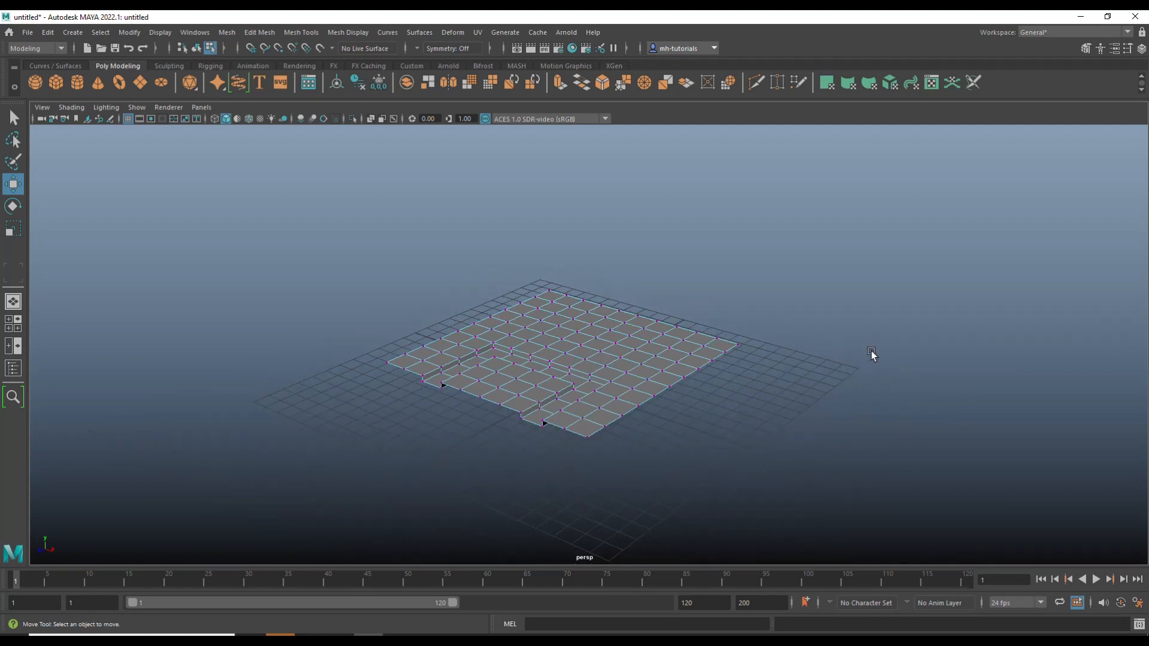
mouse_move(726, 386)
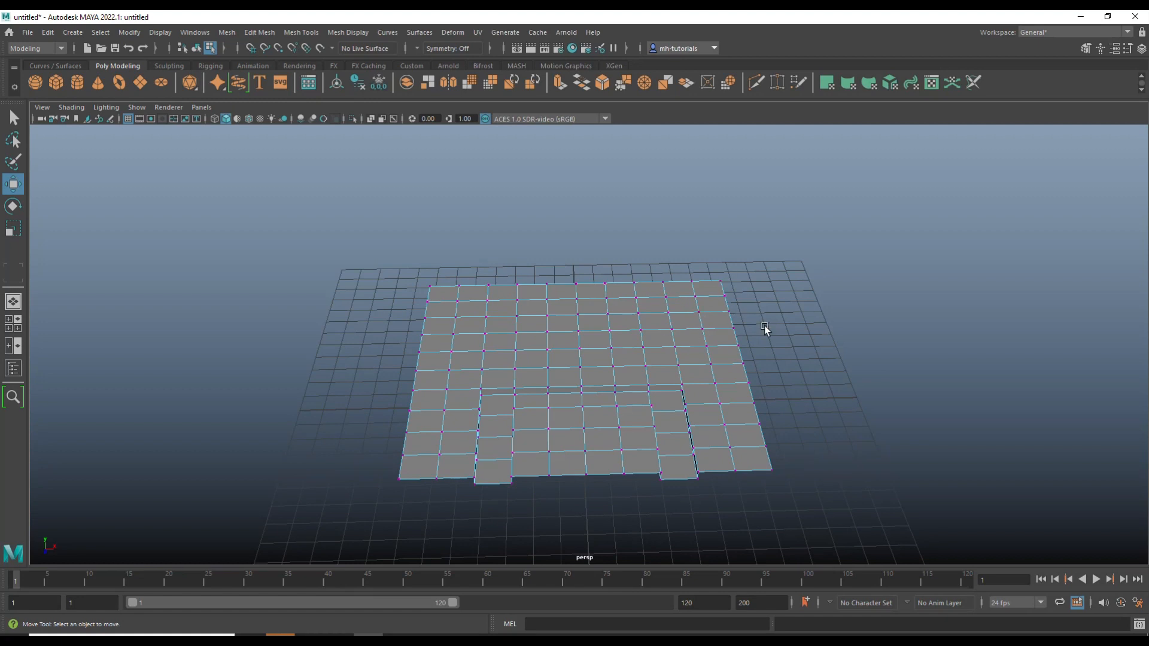
mouse_move(469, 355)
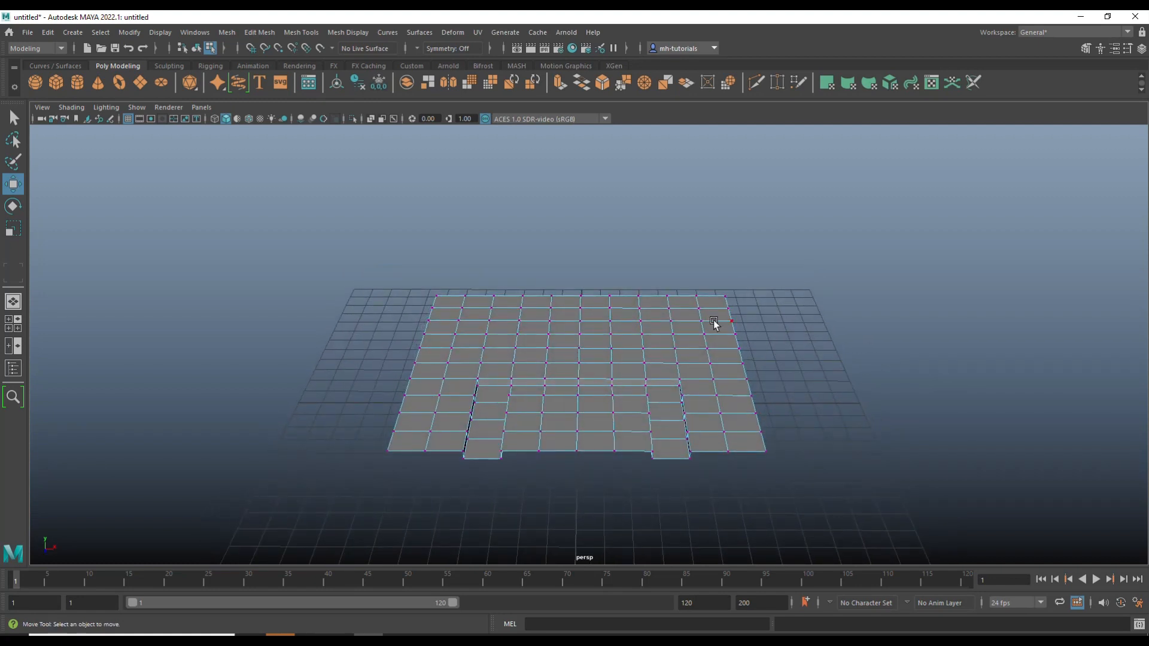
mouse_move(815, 308)
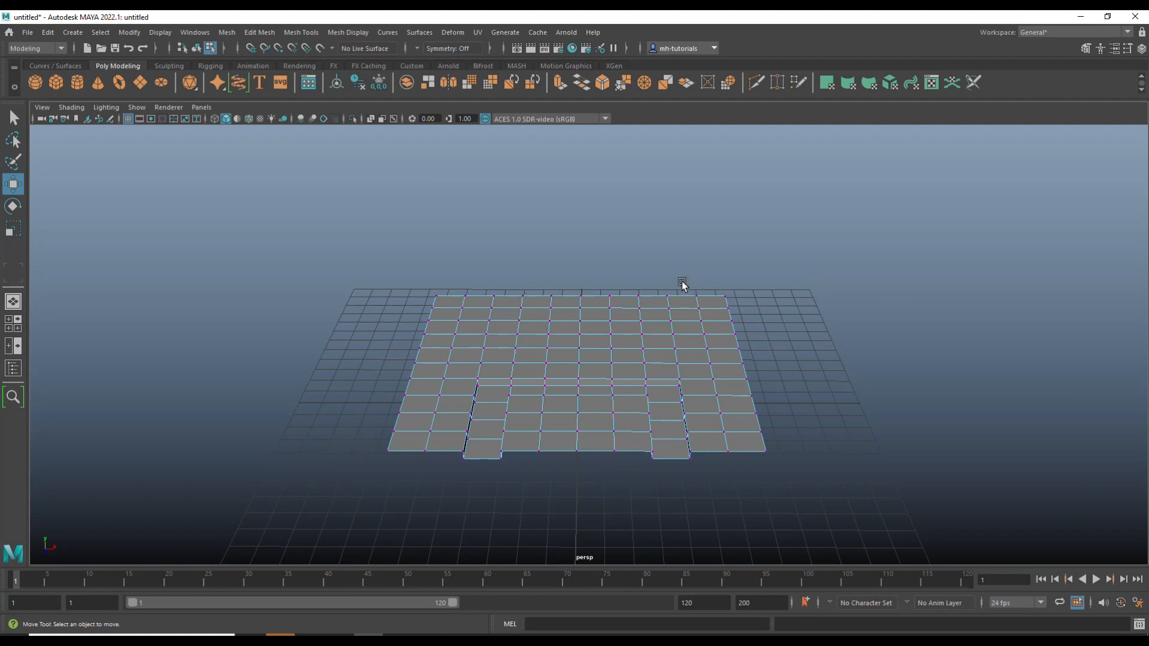
- Select the plane's top-right corner vertices to raise them into a vertical tab
left_click(715, 297)
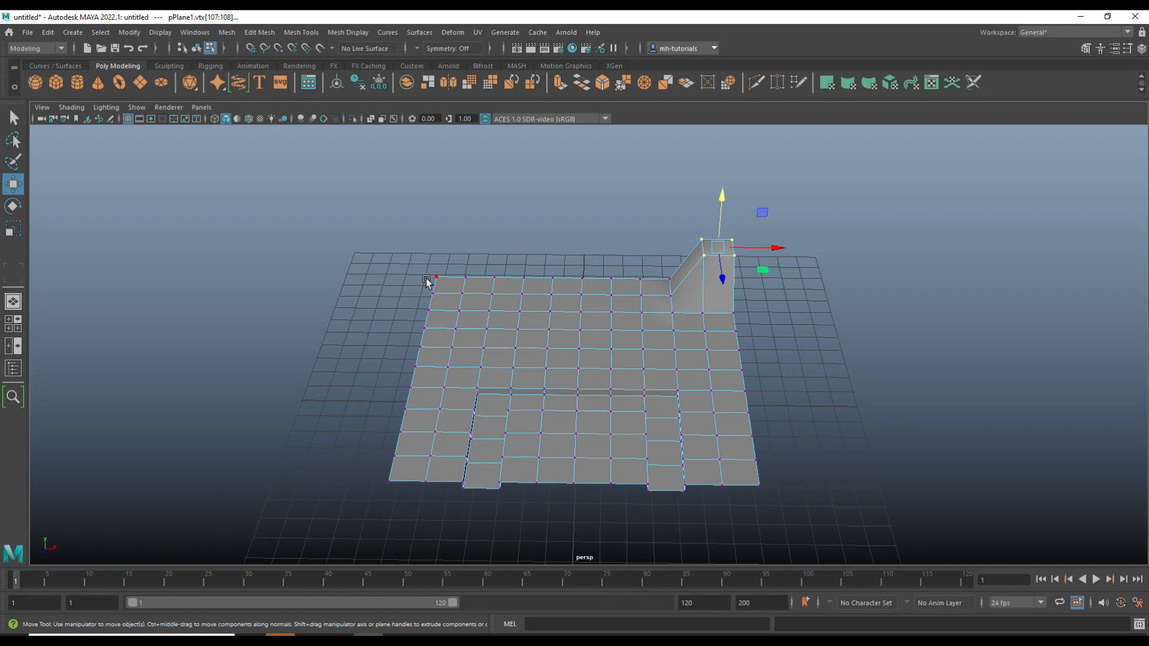
mouse_move(802, 335)
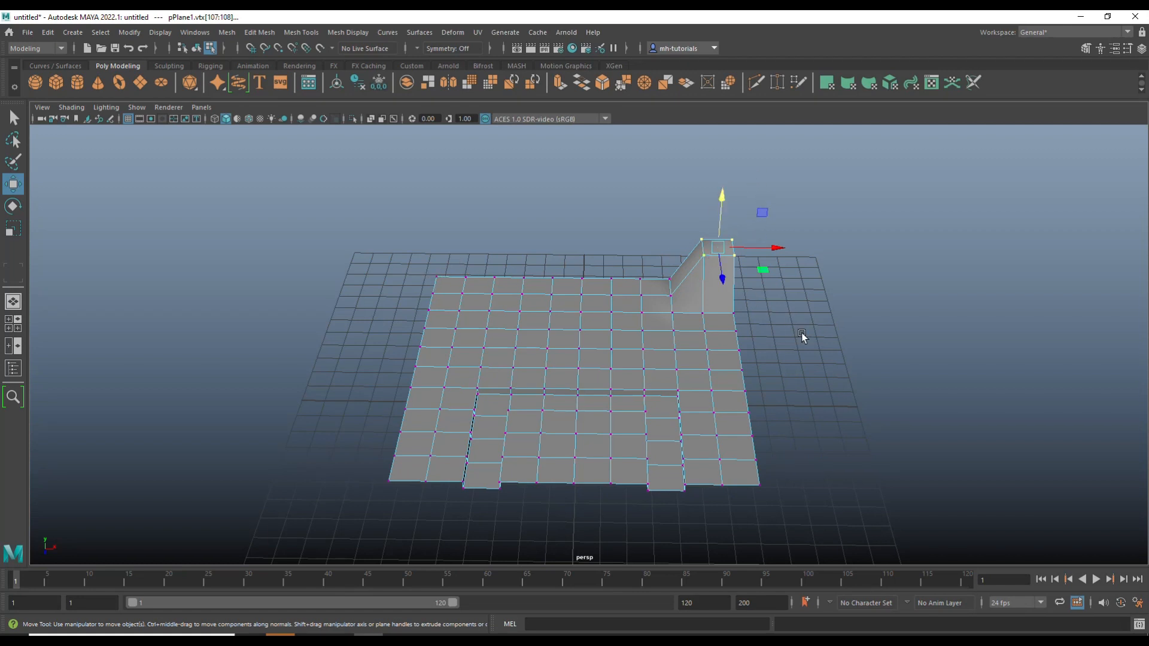
mouse_move(738, 362)
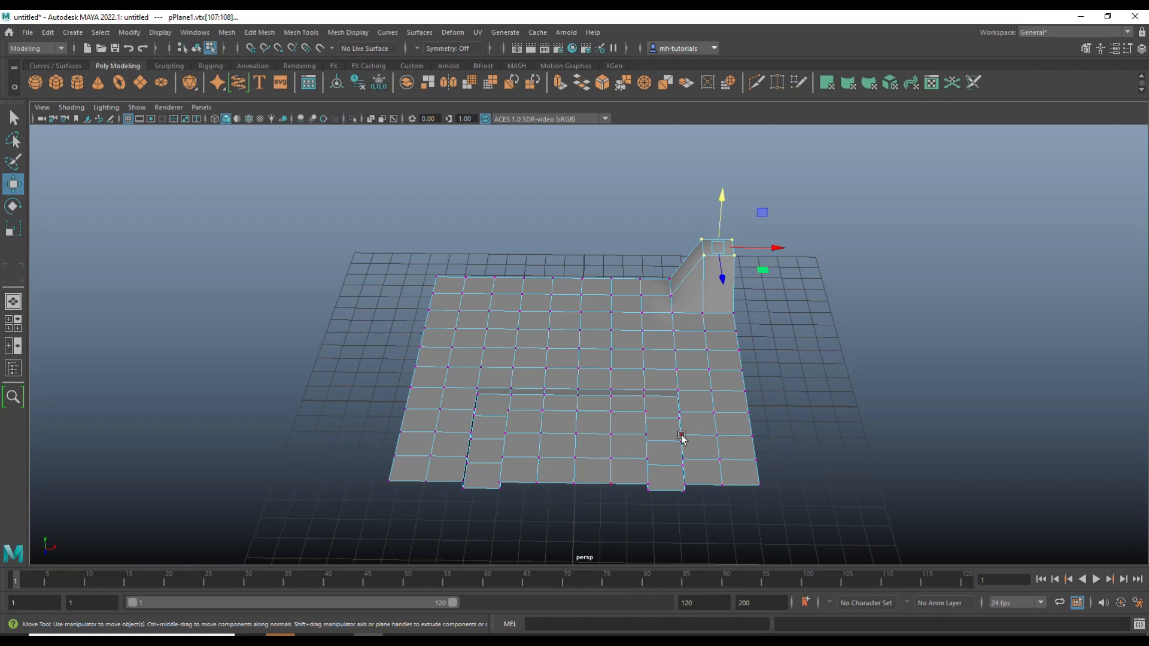
mouse_move(497, 396)
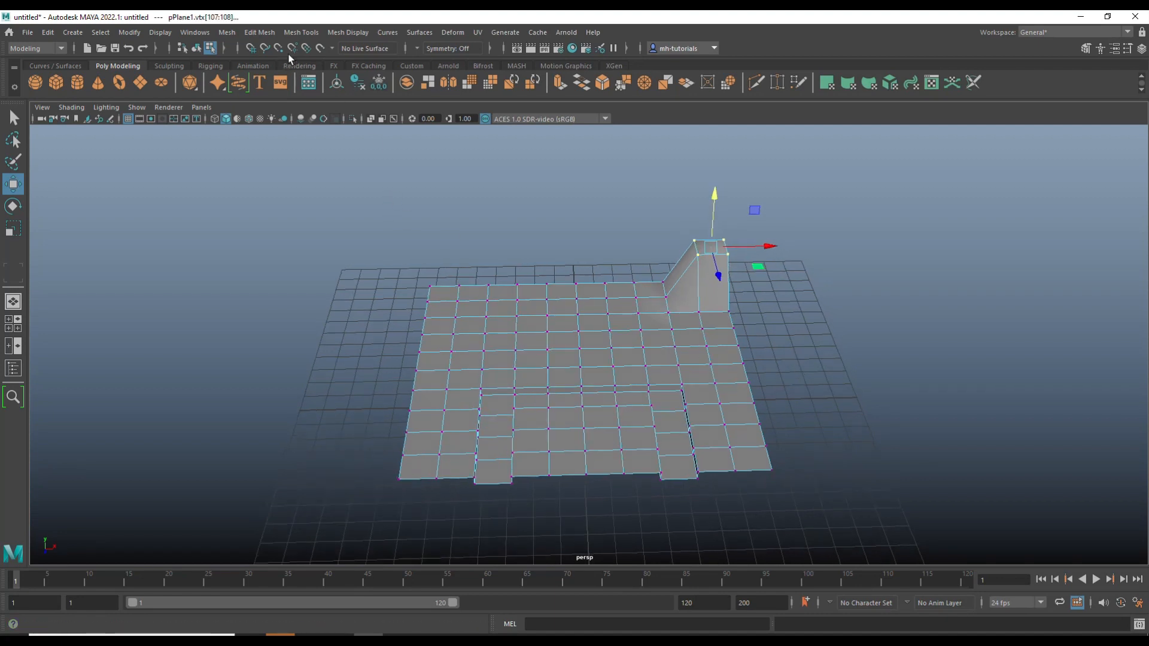
- Start Edit Mesh > Flip to mirror the raised corner, awaiting a symmetry edge pick
left_click(259, 31)
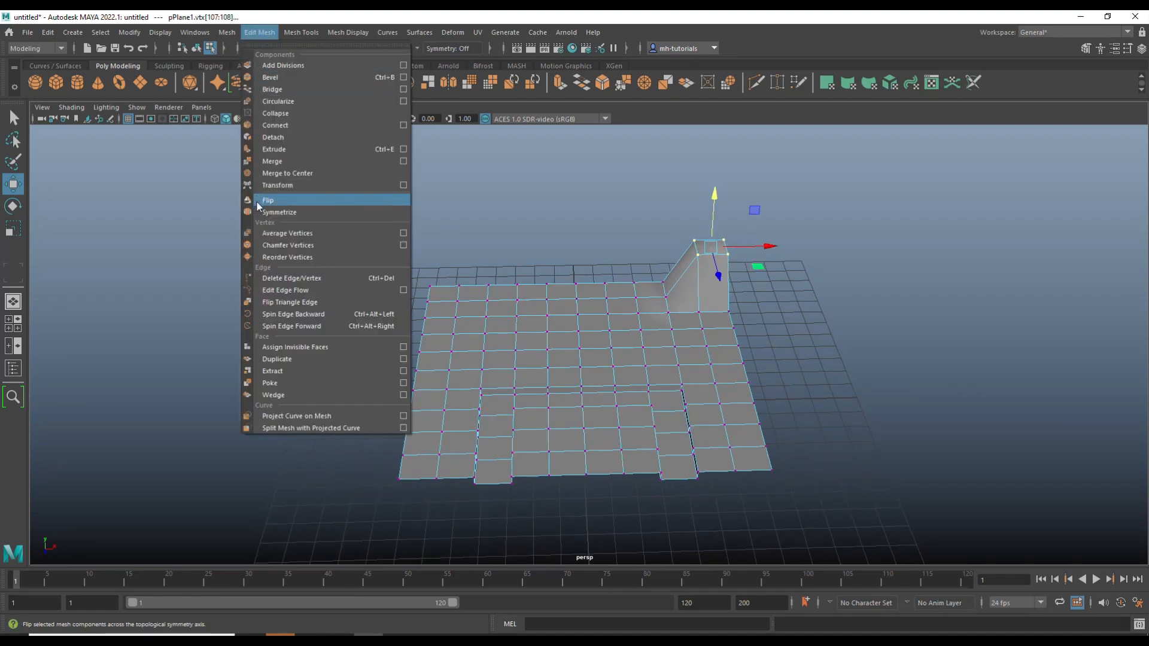
mouse_move(288, 203)
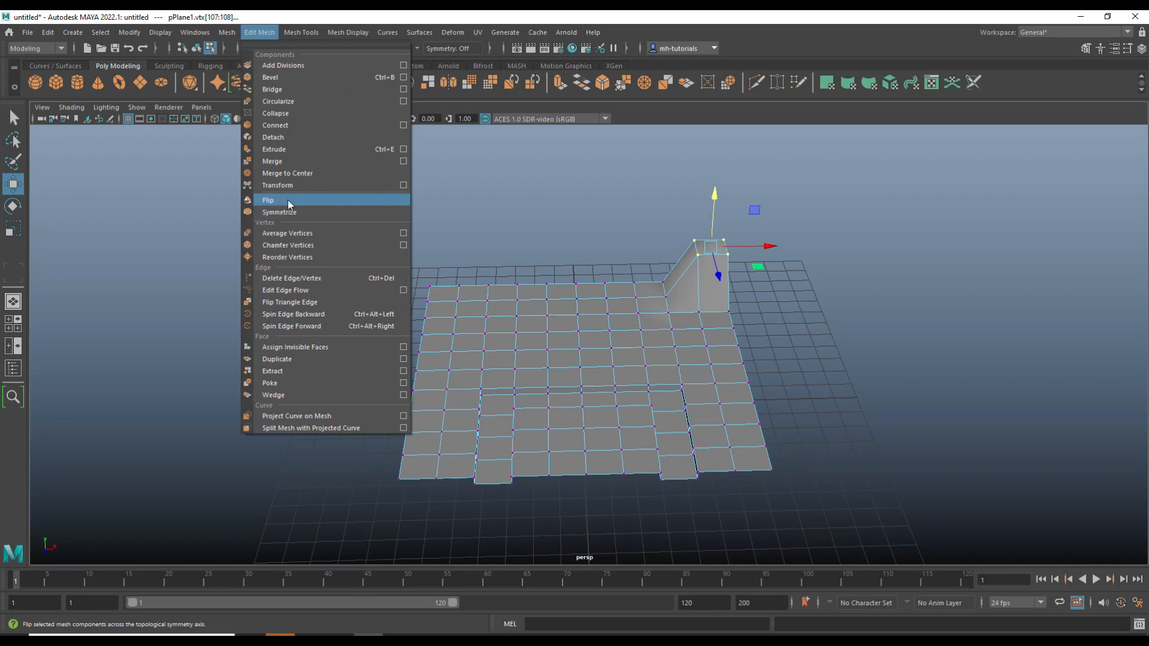
left_click(278, 212)
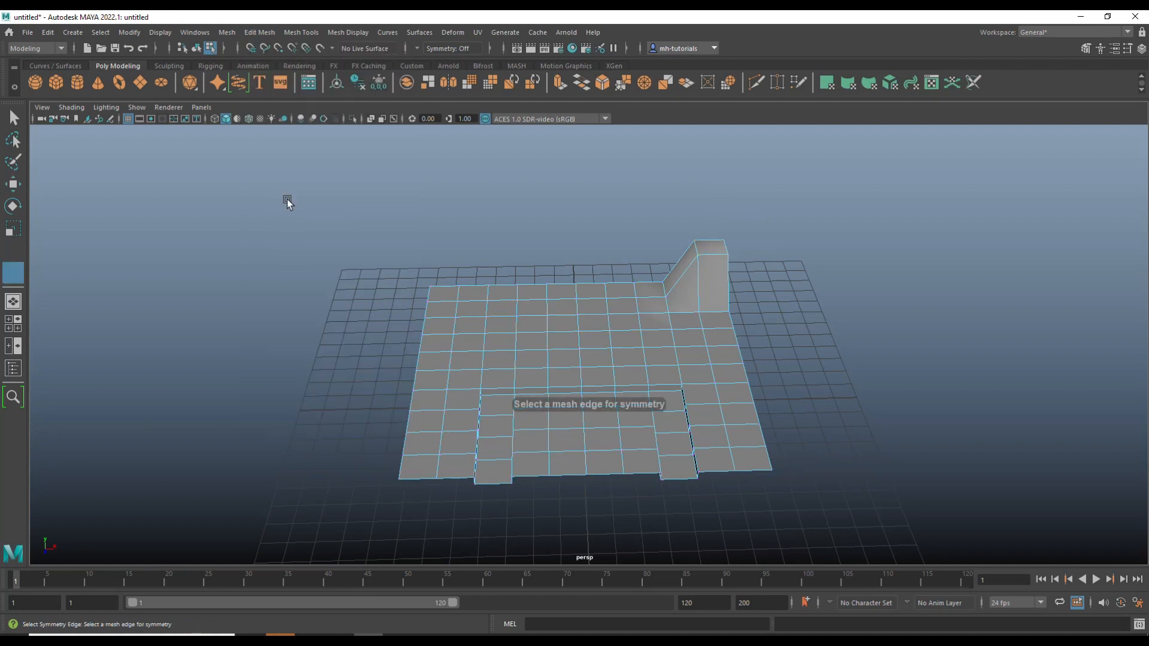
mouse_move(810, 357)
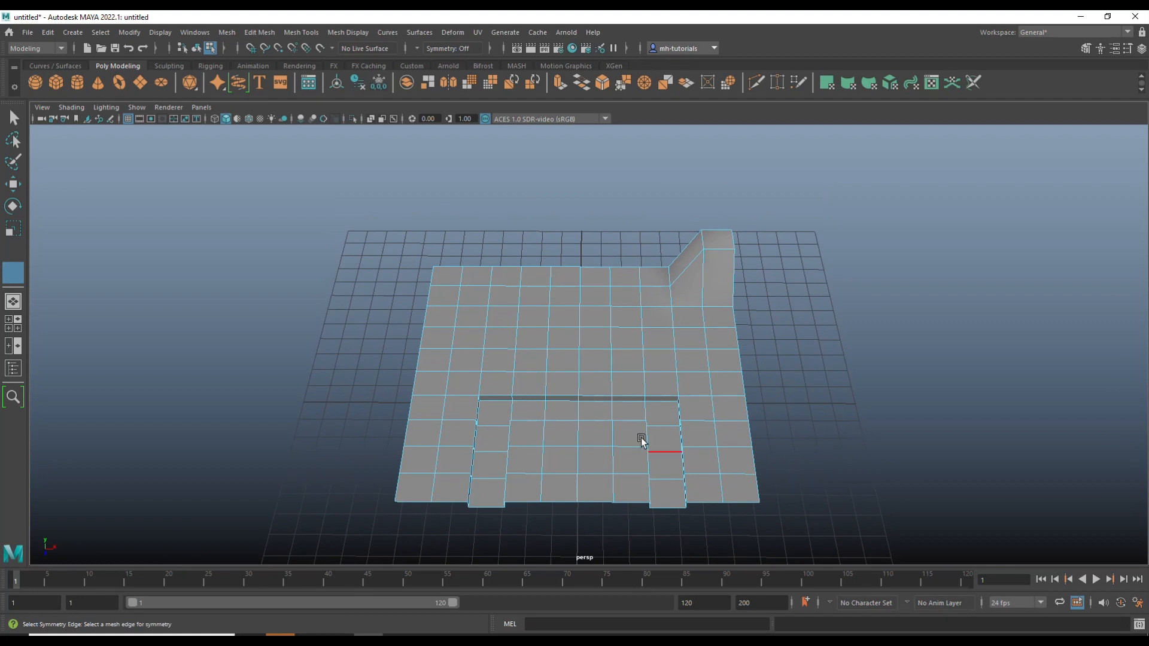
mouse_move(576, 346)
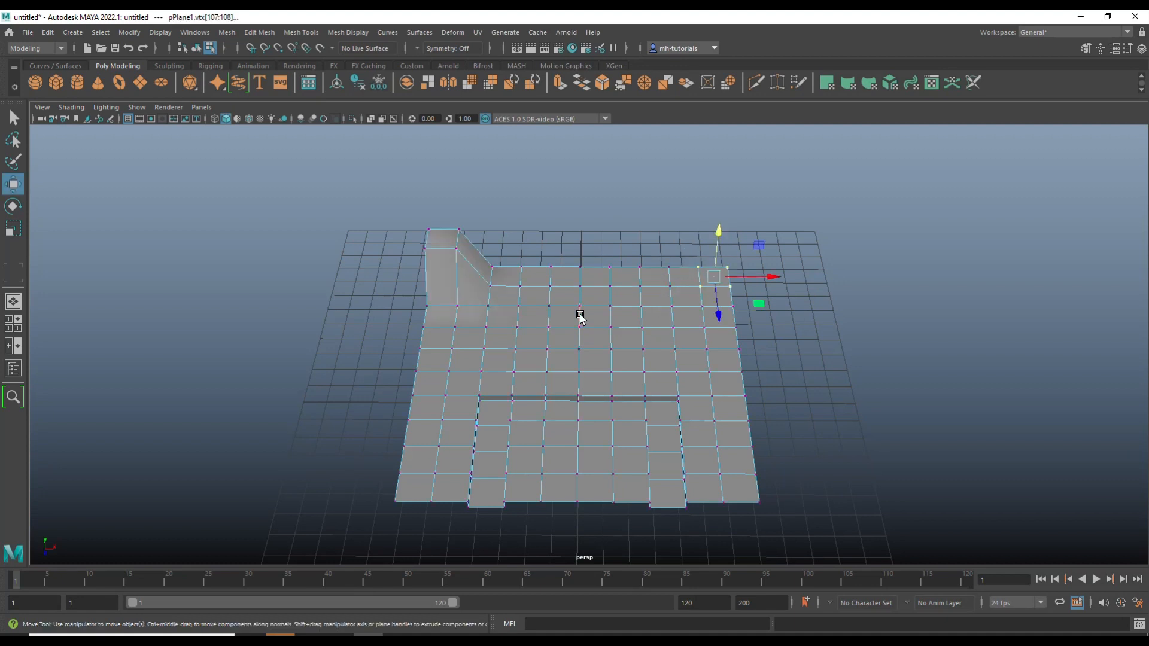
mouse_move(756, 266)
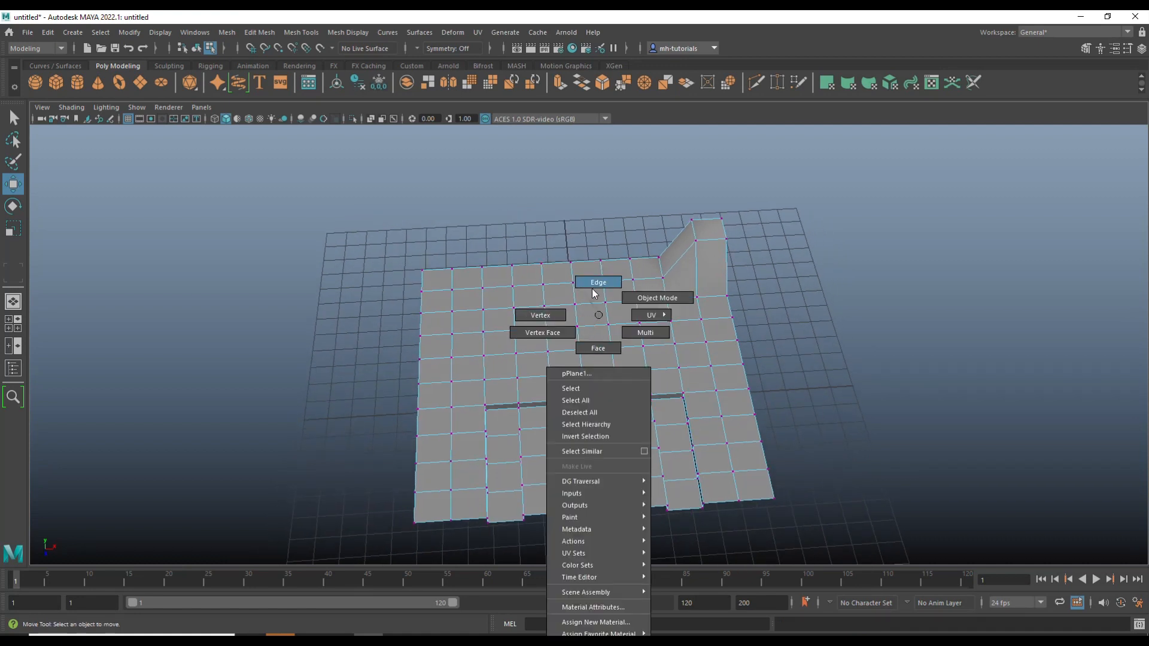
- Flip the raised corner vertices across a middle edge of the plane as the symmetry line
left_click(597, 282)
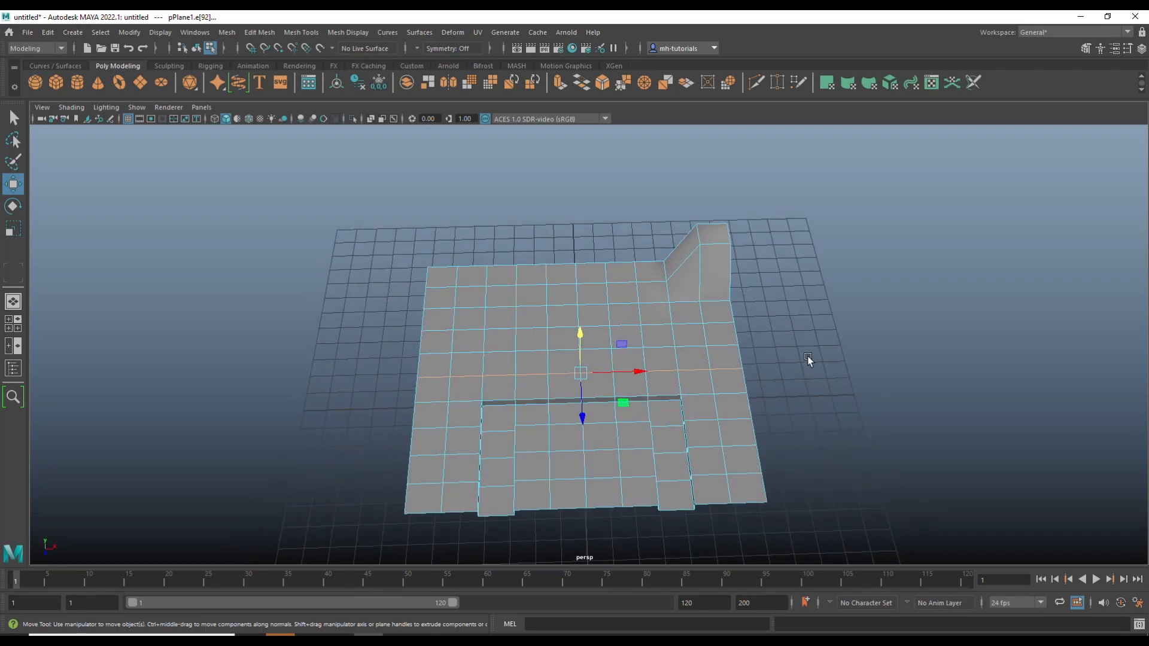
mouse_move(581, 473)
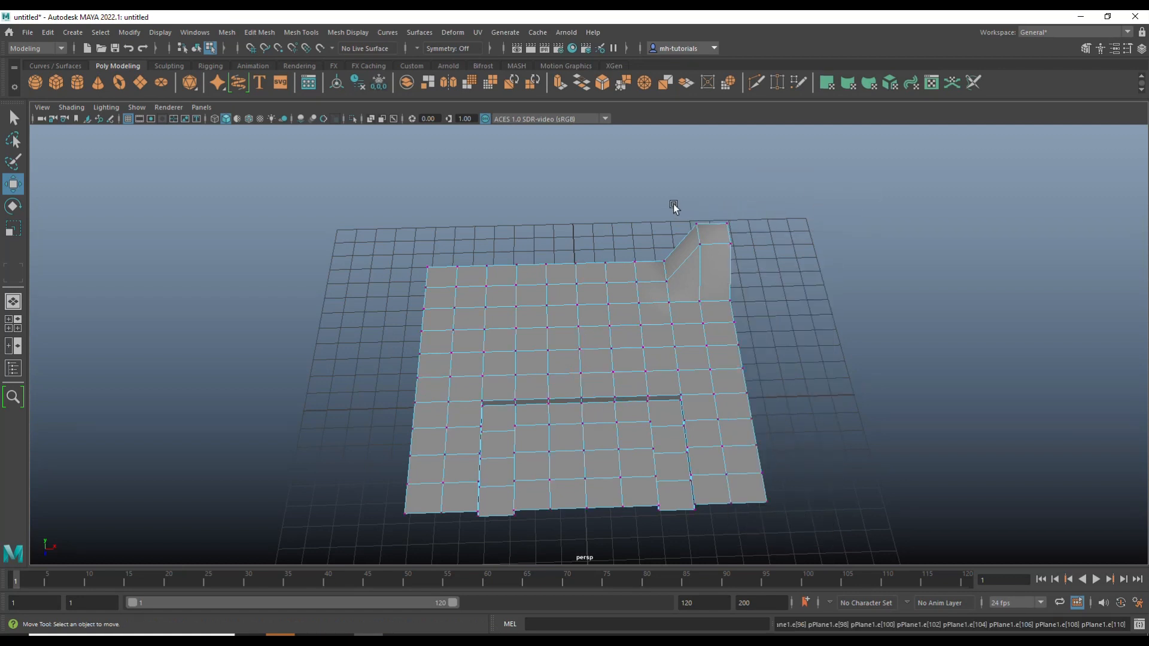
left_click(715, 242)
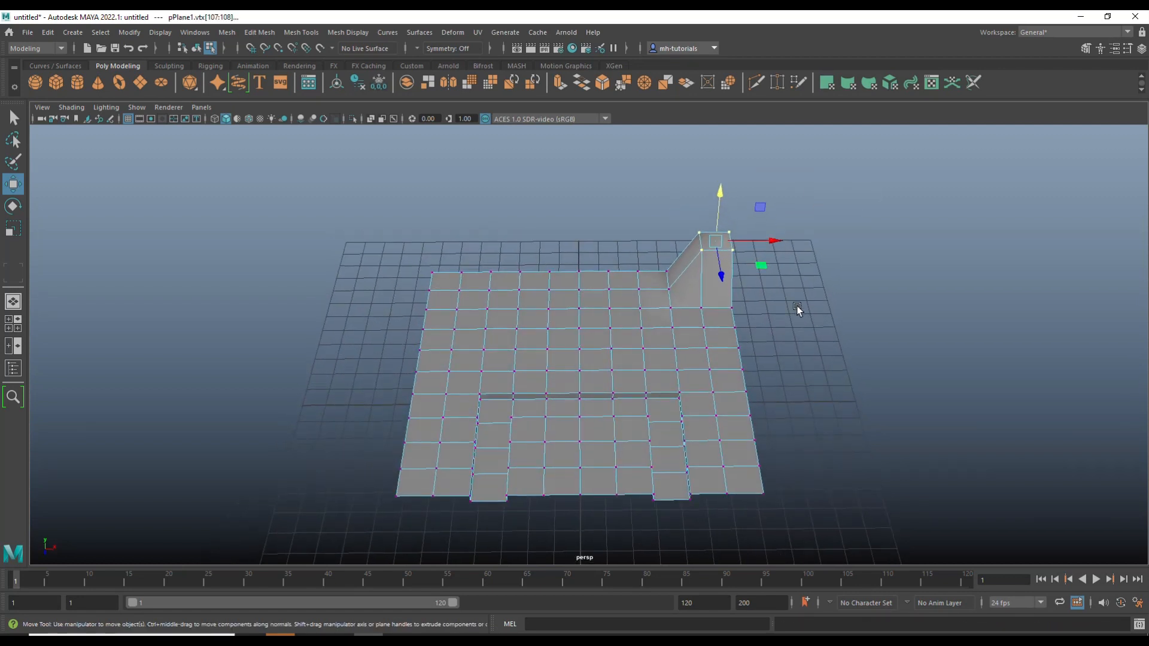
left_click(259, 31)
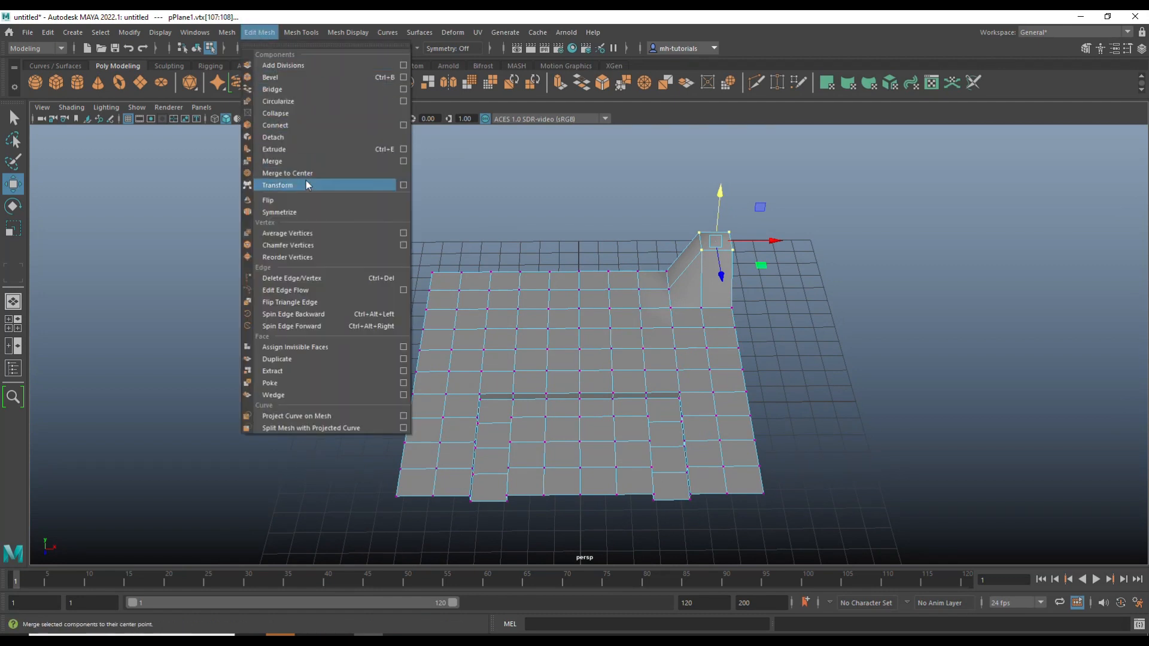
mouse_move(285, 203)
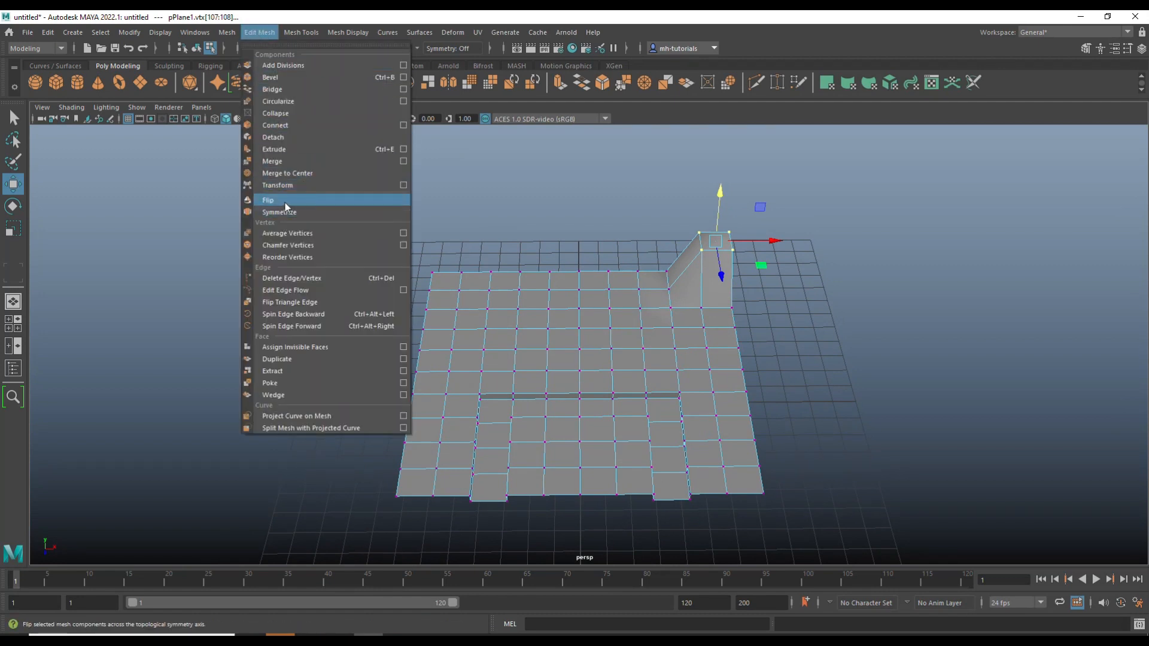
left_click(279, 211)
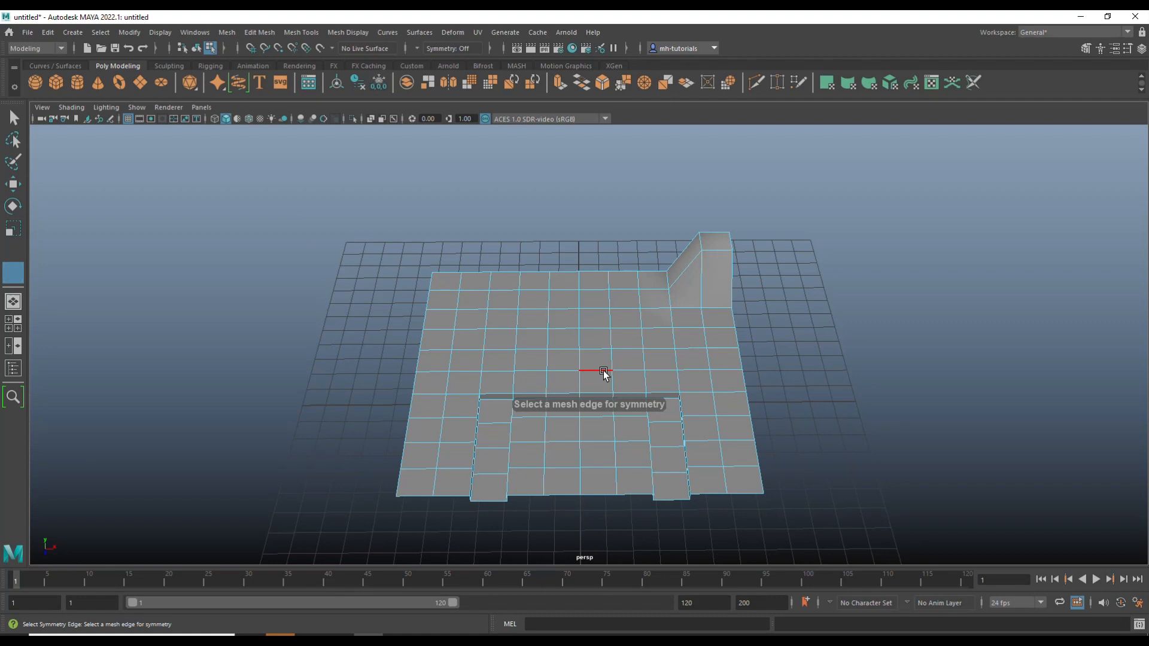
left_click(603, 372)
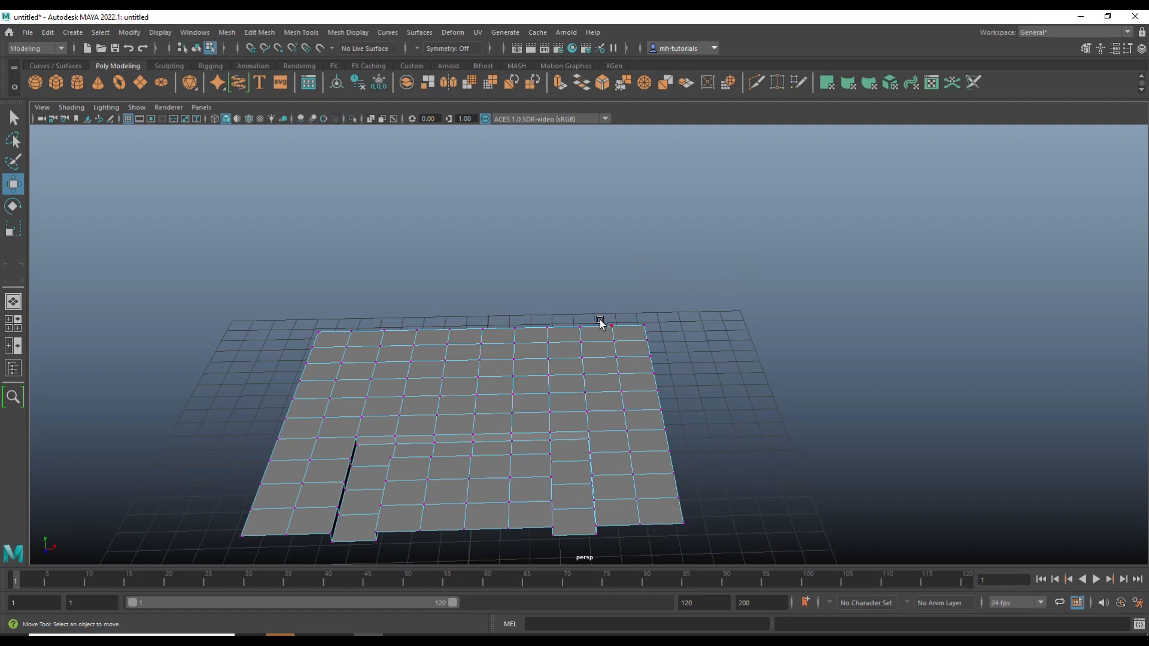
- Undo the flip and reselect the original raised right corner
left_click(599, 322)
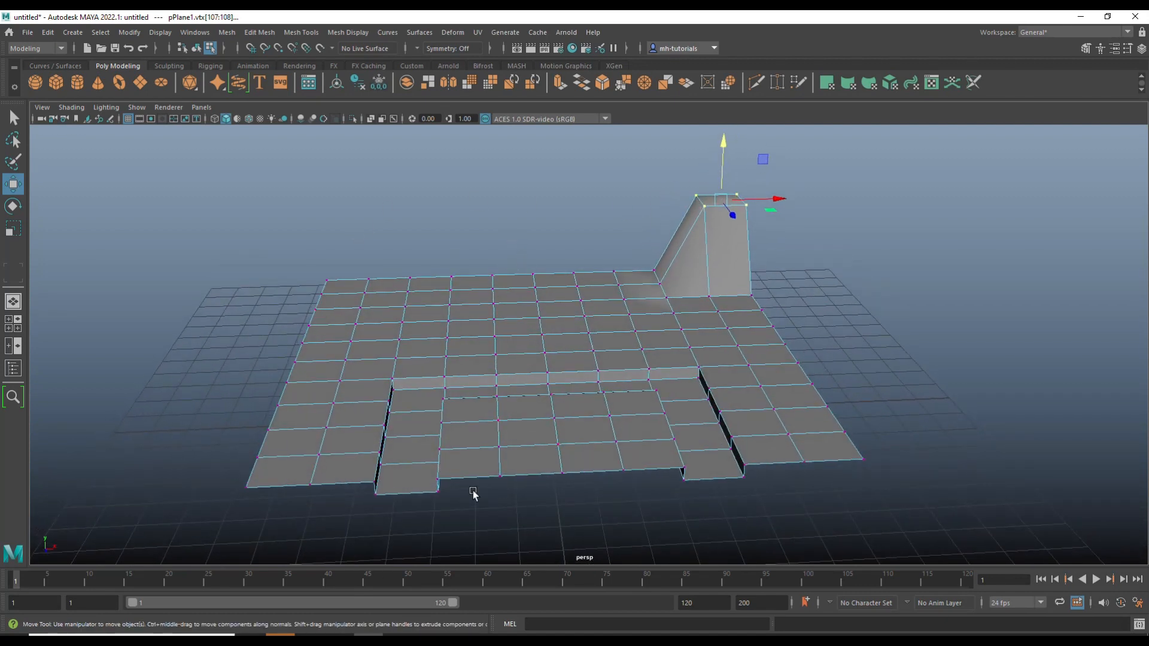
mouse_move(673, 311)
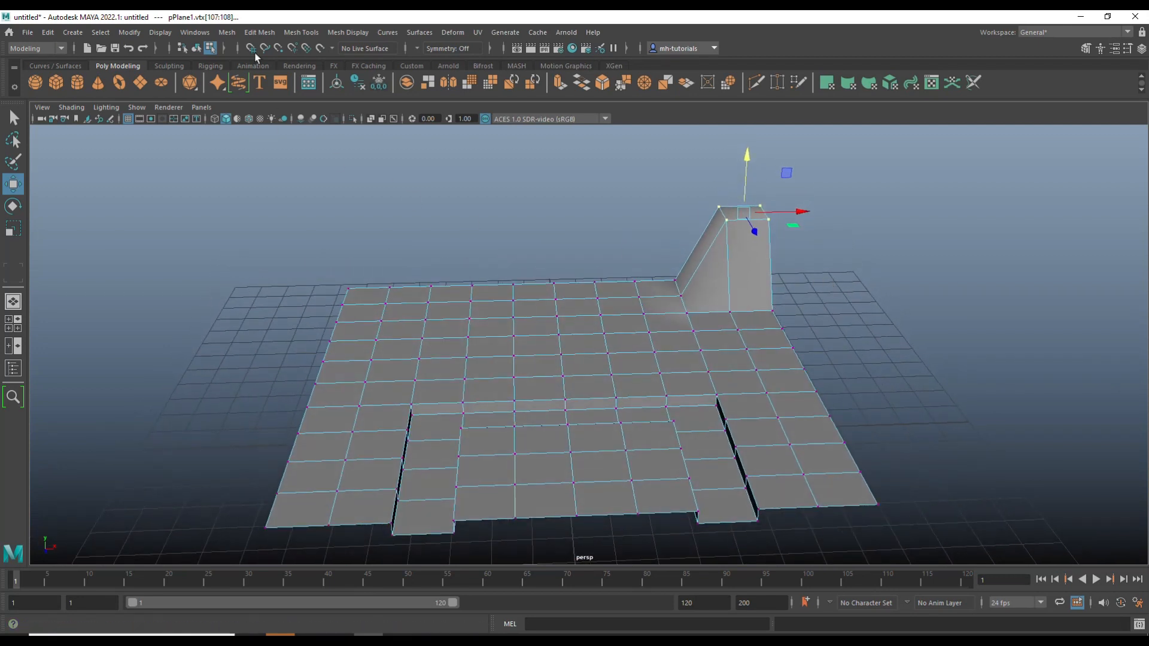
mouse_move(258, 32)
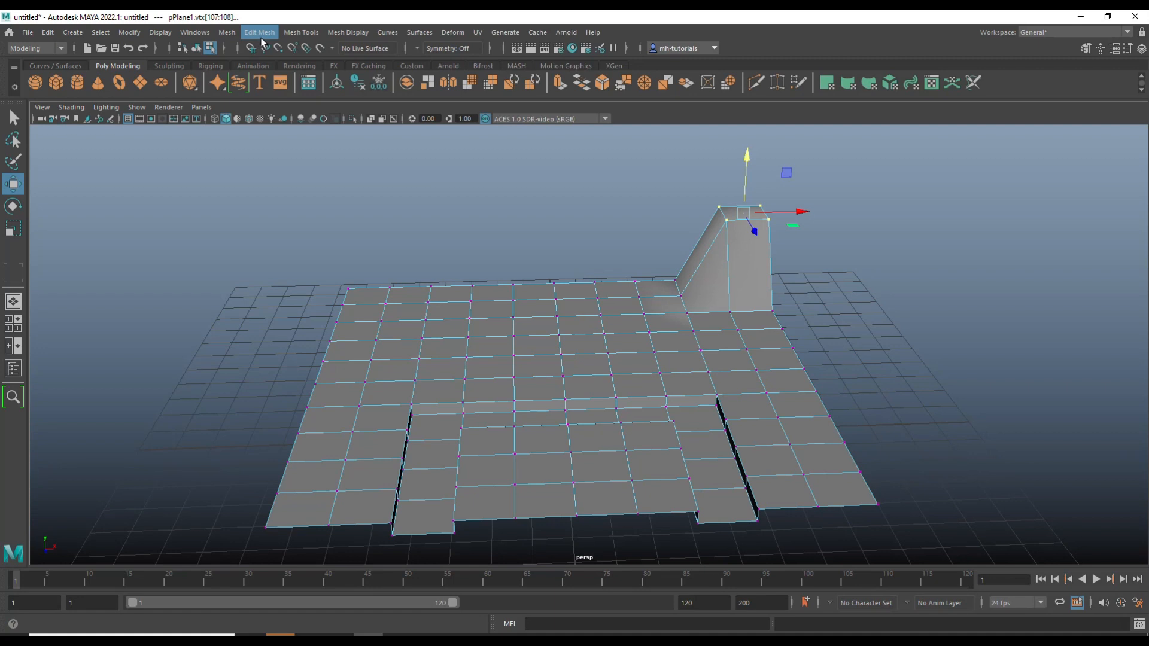
- Start Edit Mesh > Symmetrize on the raised corner and view the plane from above for the edge pick
left_click(259, 31)
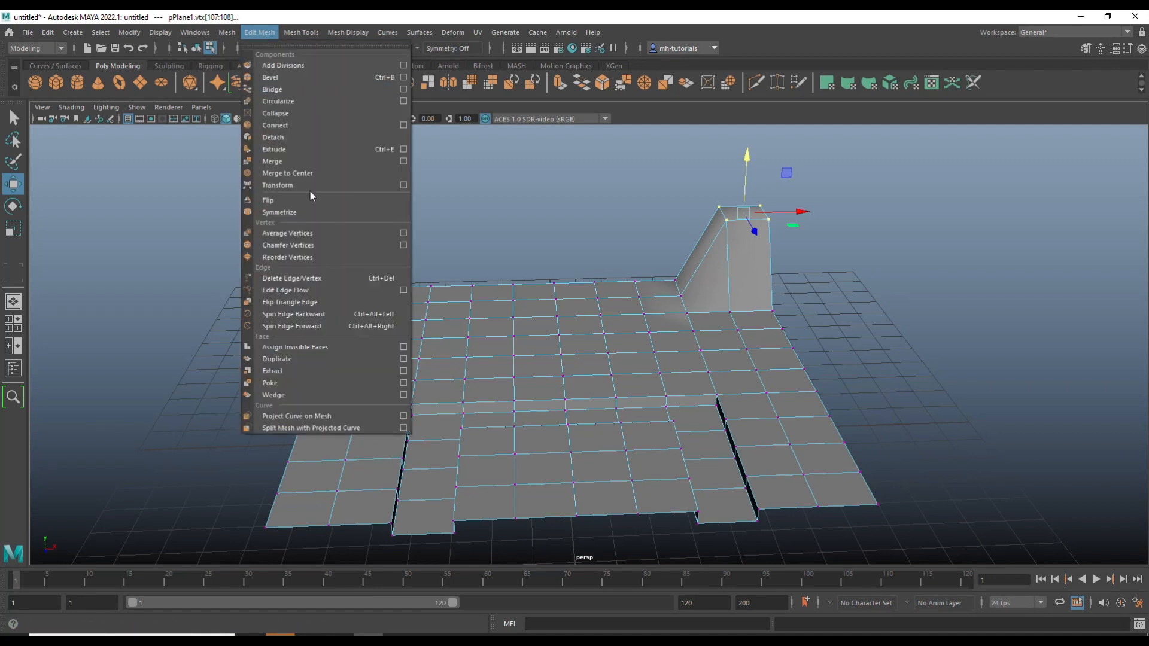
mouse_move(303, 216)
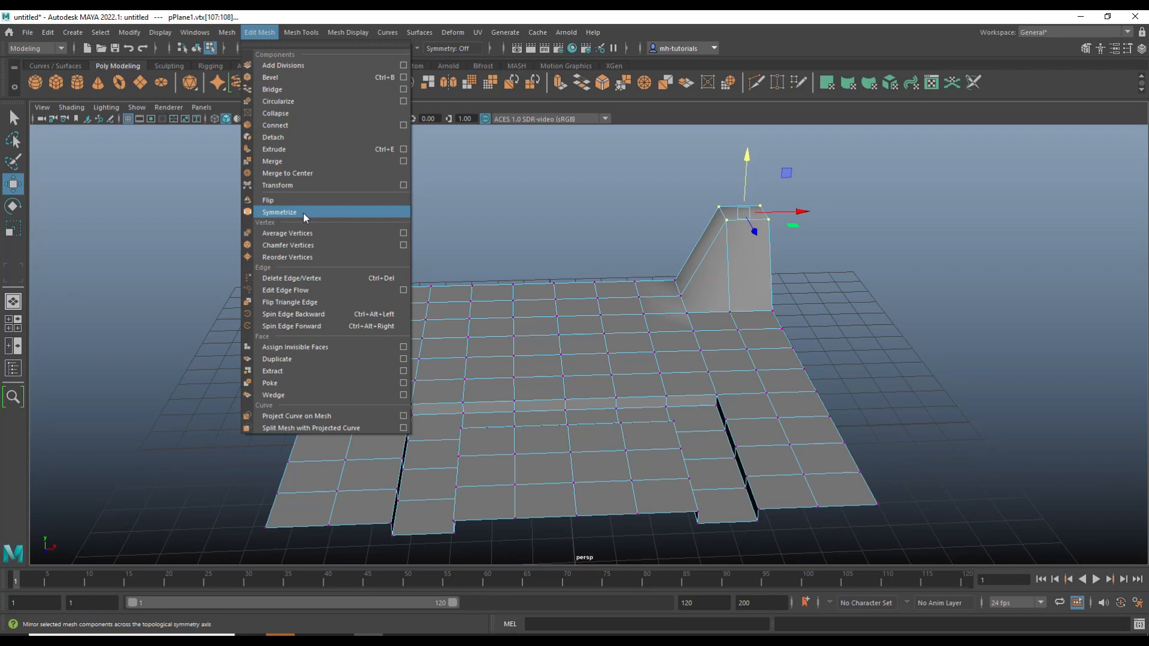
left_click(279, 212)
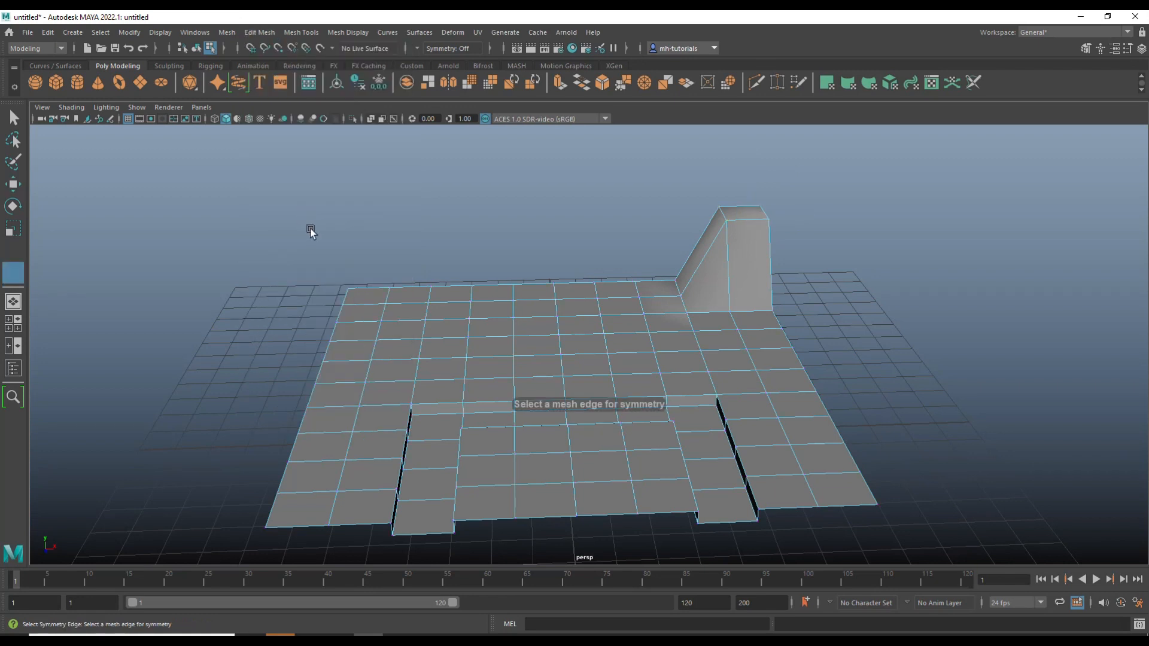
left_click_drag(310, 233, 282, 245)
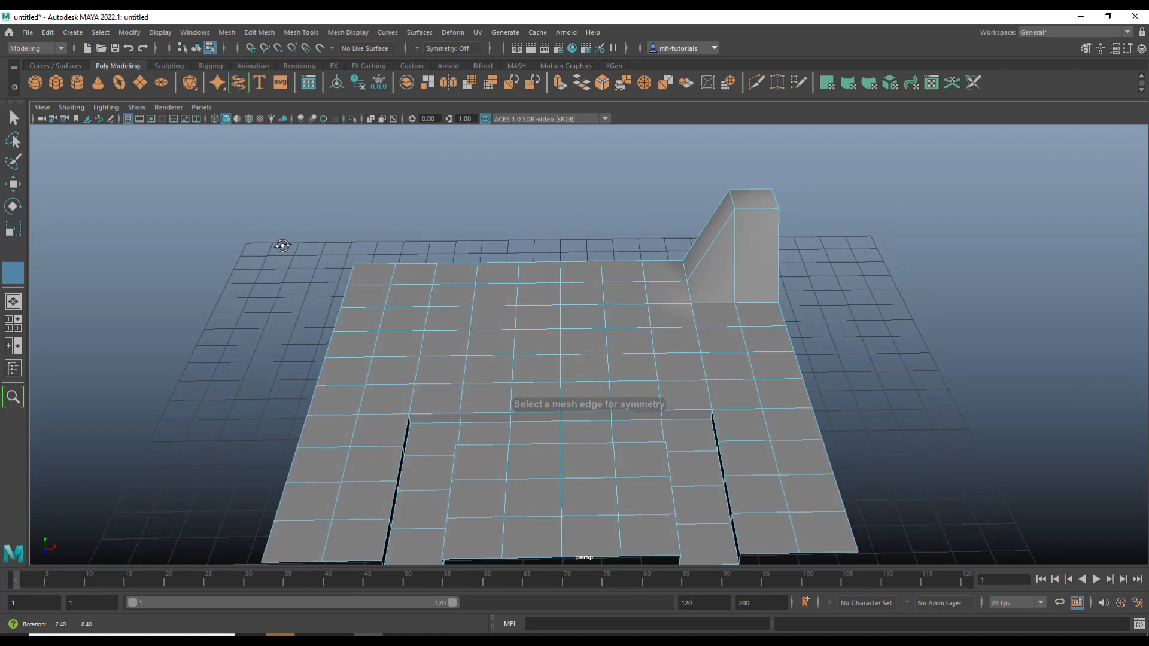
mouse_move(560, 344)
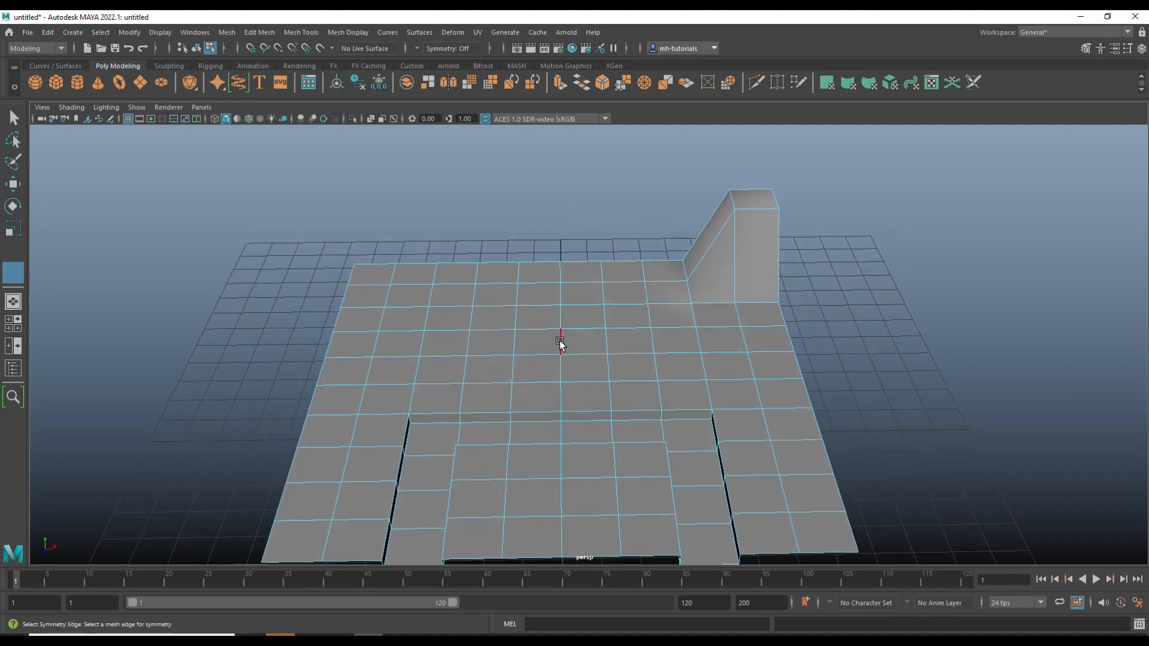